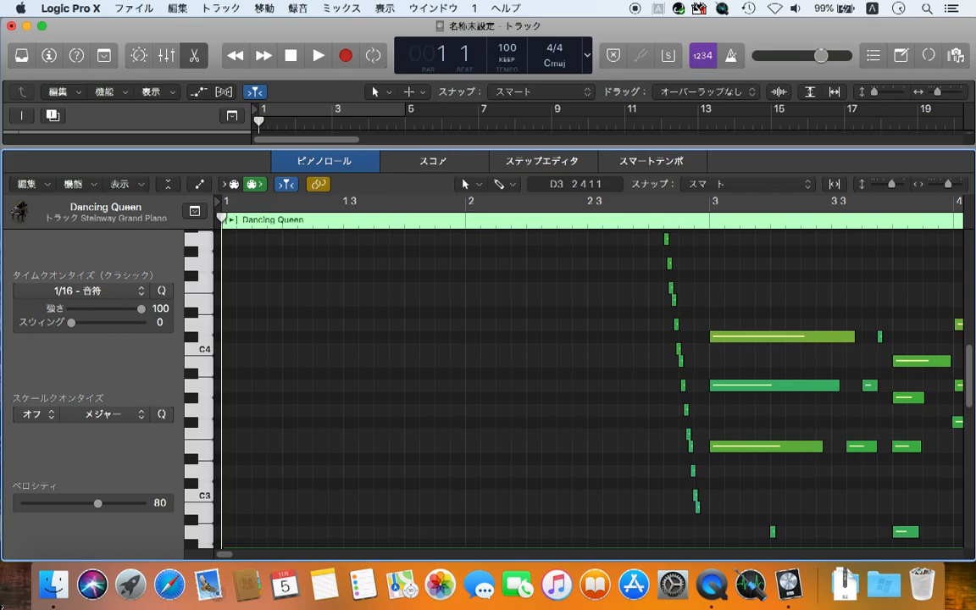
- Start playback of the Dancing Queen region from the control bar
{"action": "left_click", "coordinate": [318, 54]}
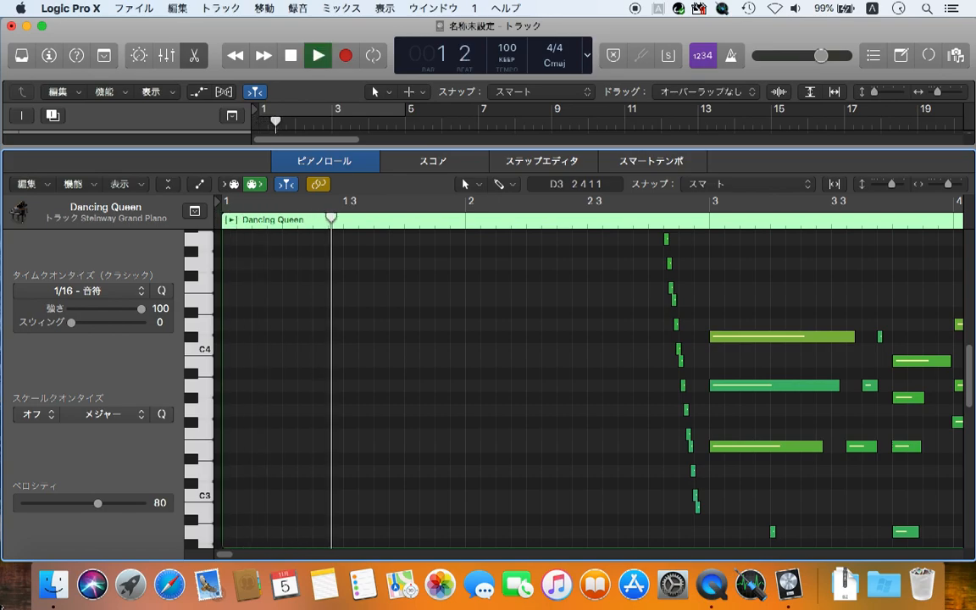